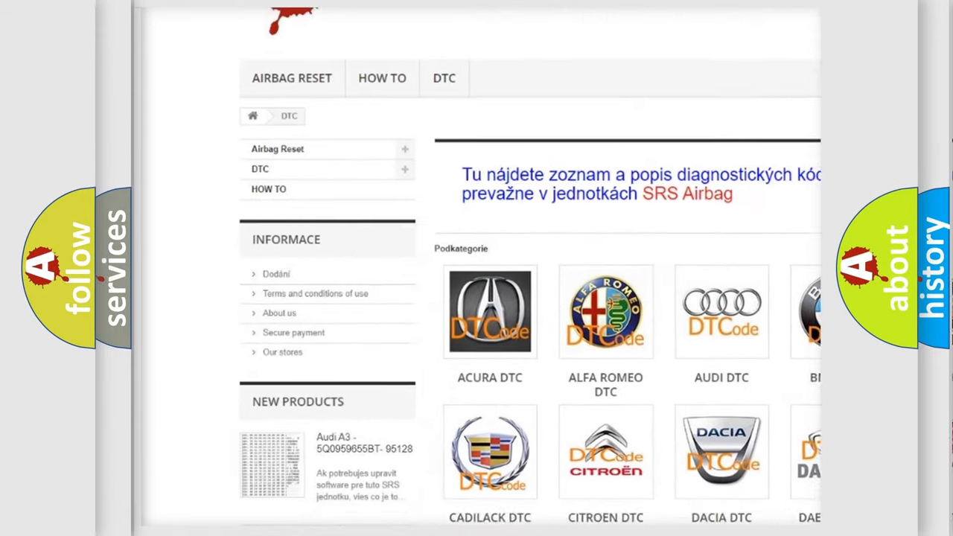
scroll("down", 3)
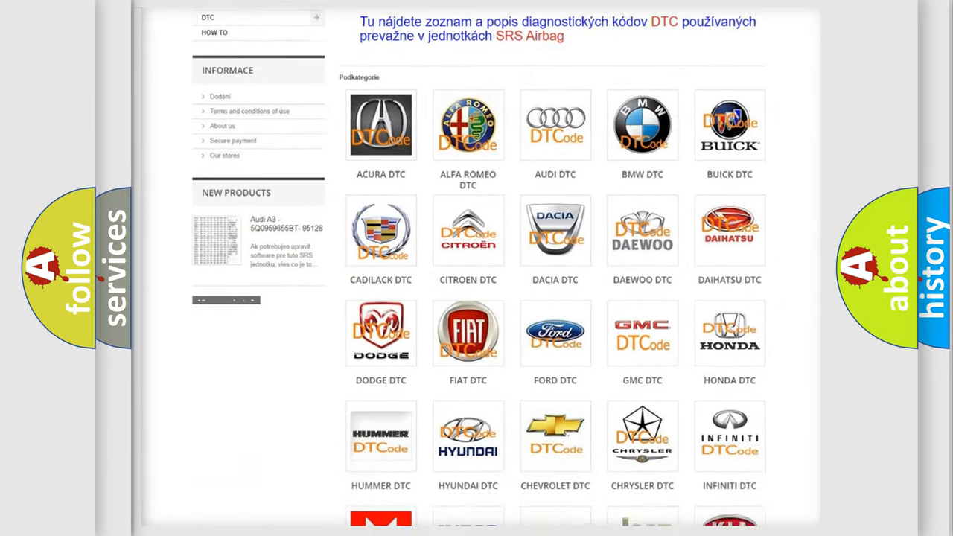
scroll("down", 3)
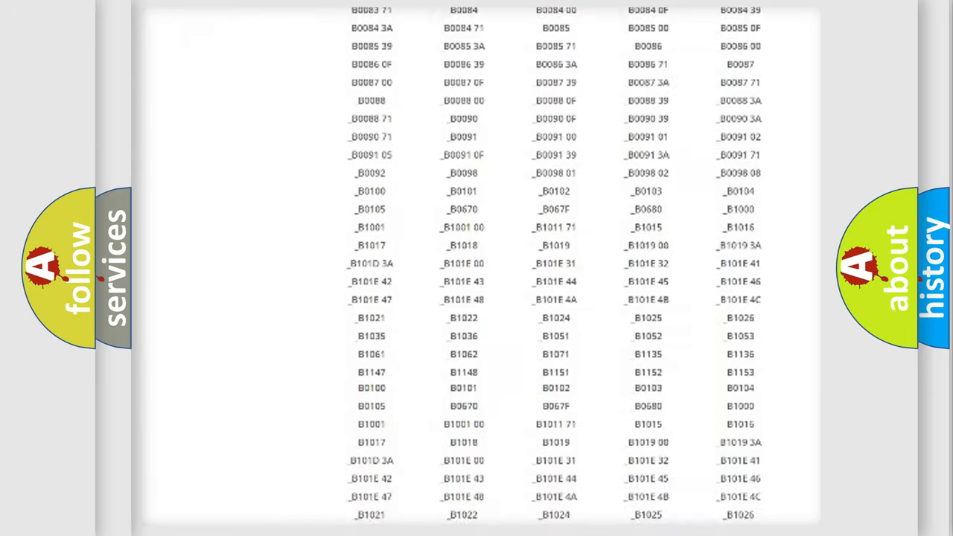
scroll("down", 3)
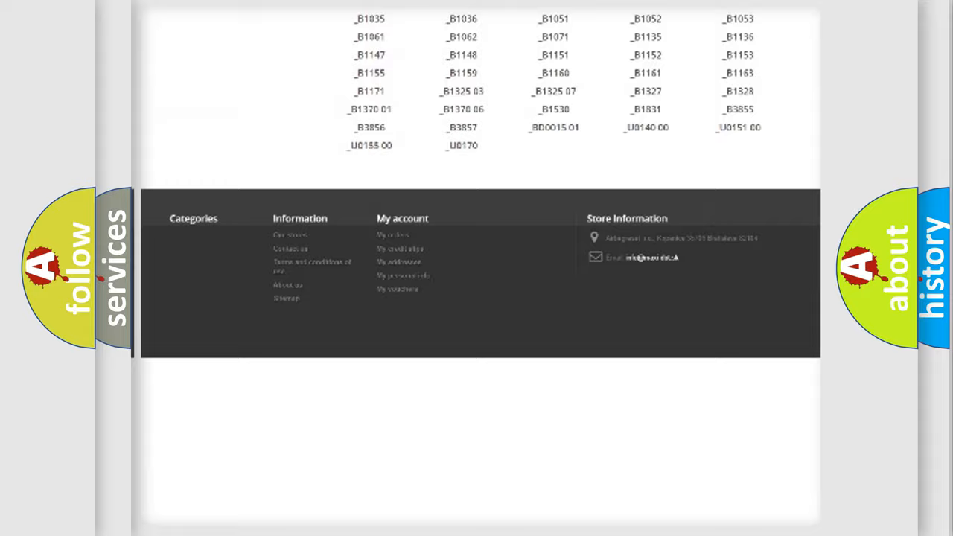
scroll("up", 3)
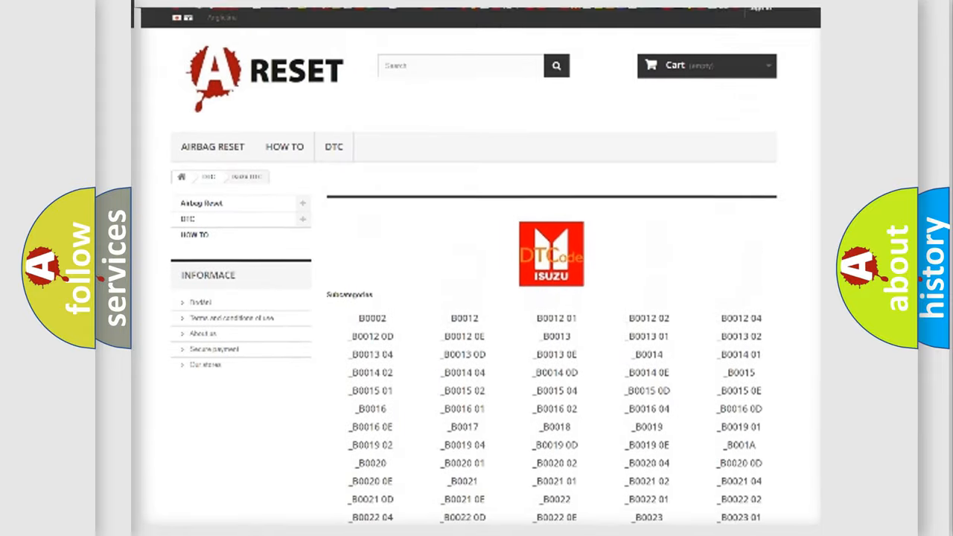